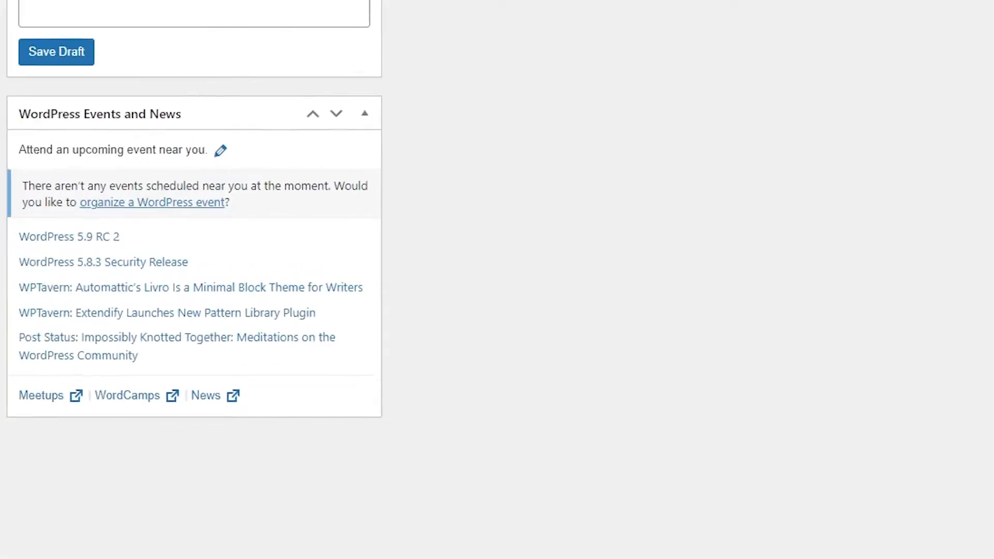
Scroll the WordPress dashboard up to bring the WP Travel sidebar entry into view.
scroll(up, 3)
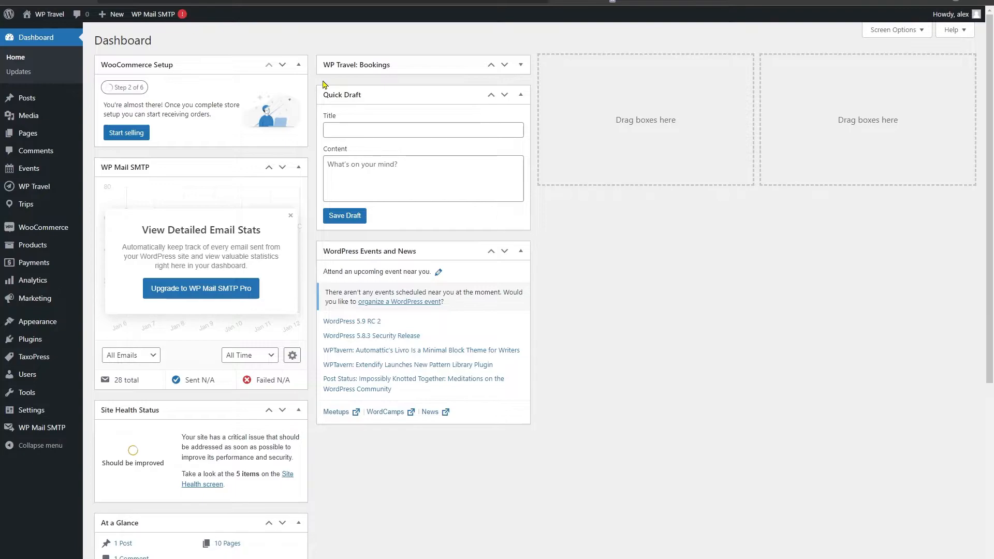
mouse_move(325, 79)
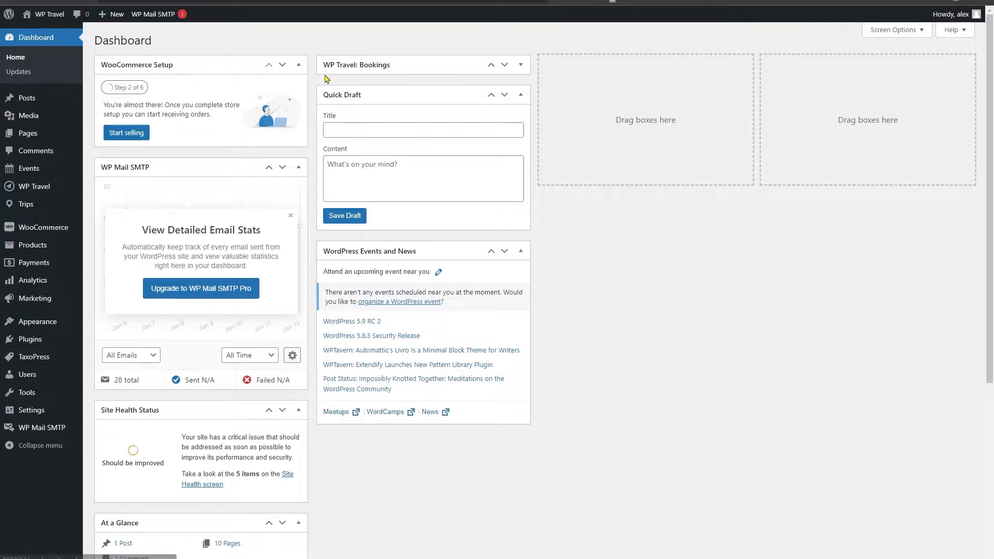
mouse_move(31, 187)
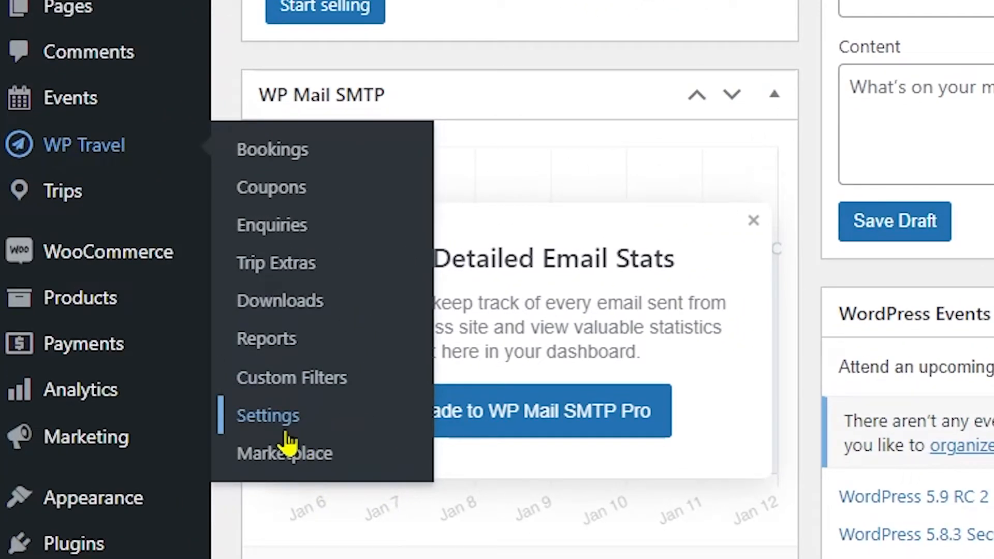
Switch on multiple travelers' information collection under WP Travel Settings' Checkout options.
click(267, 415)
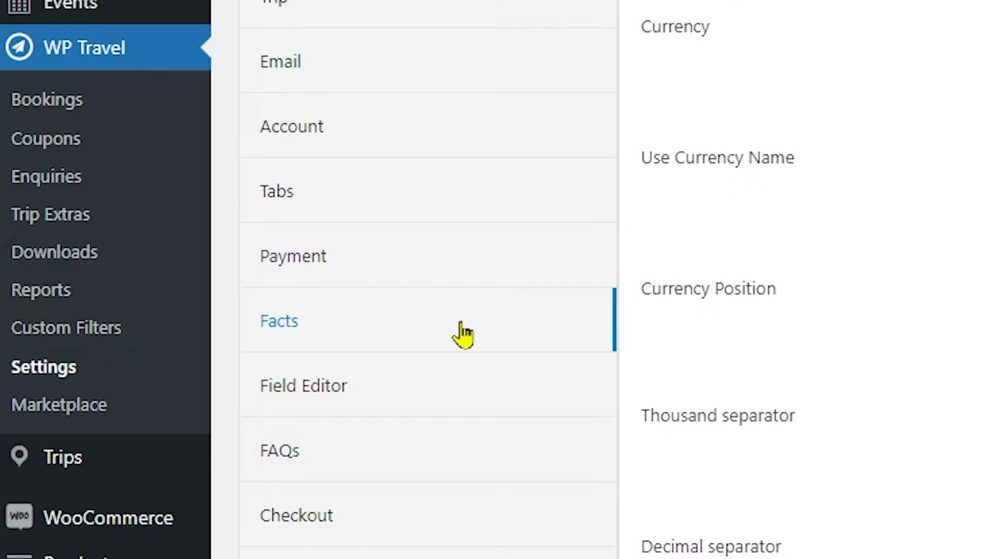
click(296, 514)
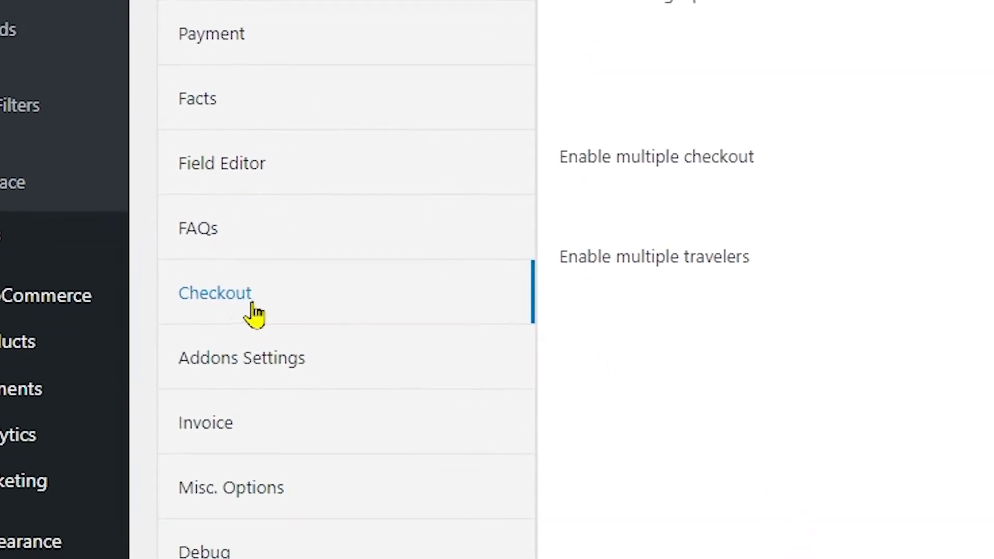
click(214, 292)
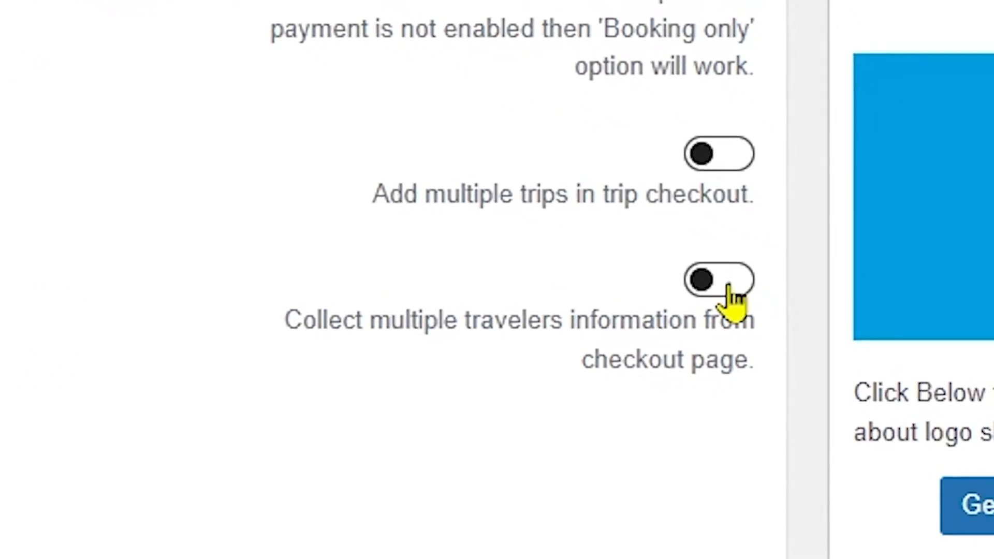
click(719, 280)
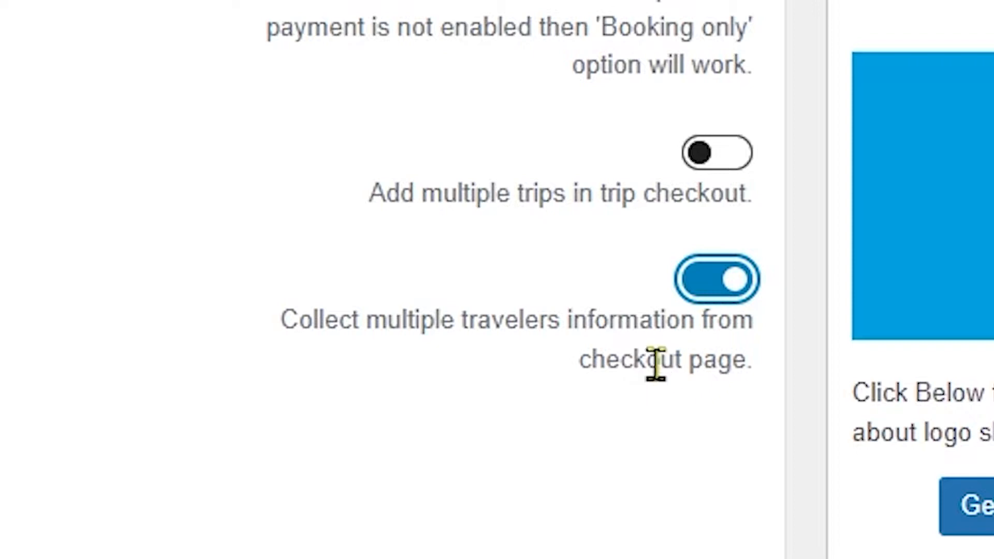
mouse_move(450, 374)
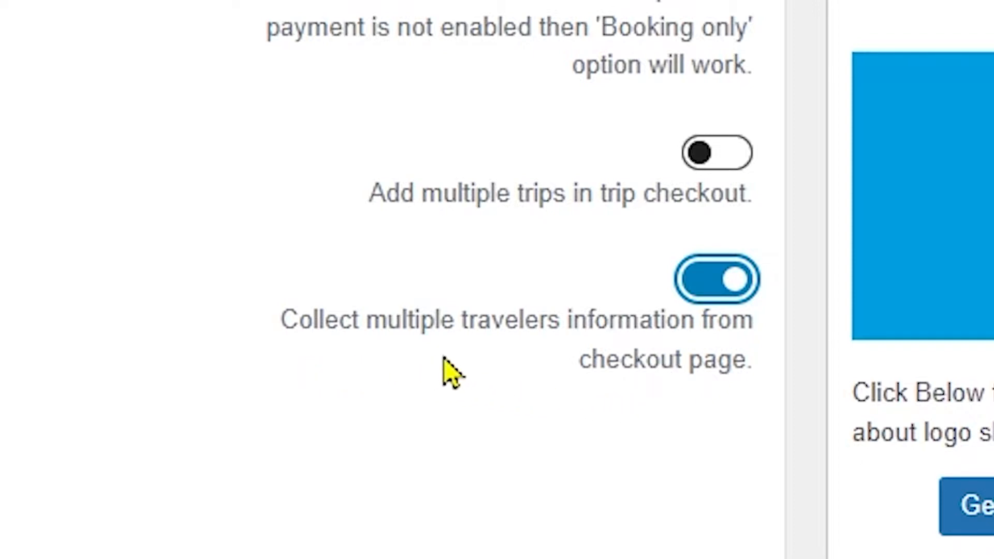
mouse_move(626, 420)
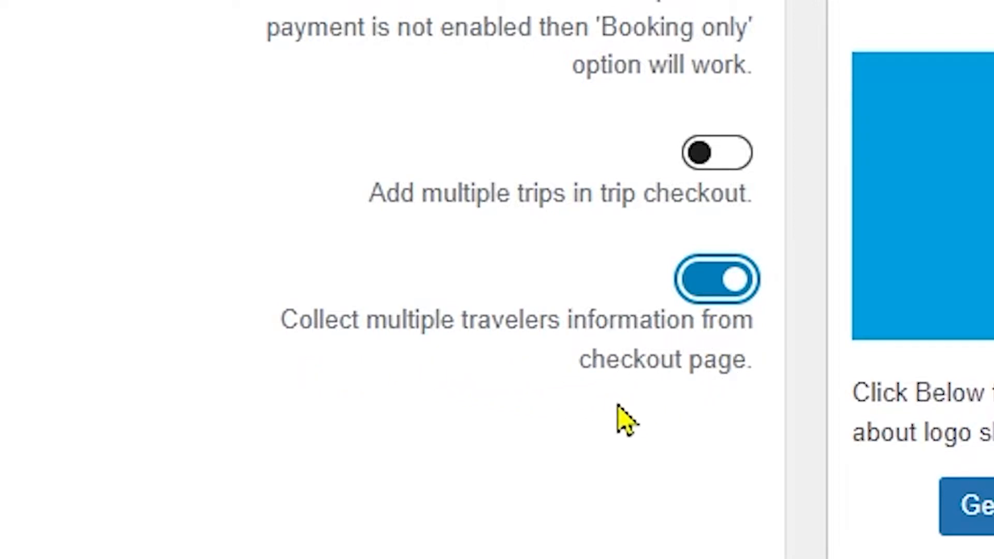
mouse_move(729, 406)
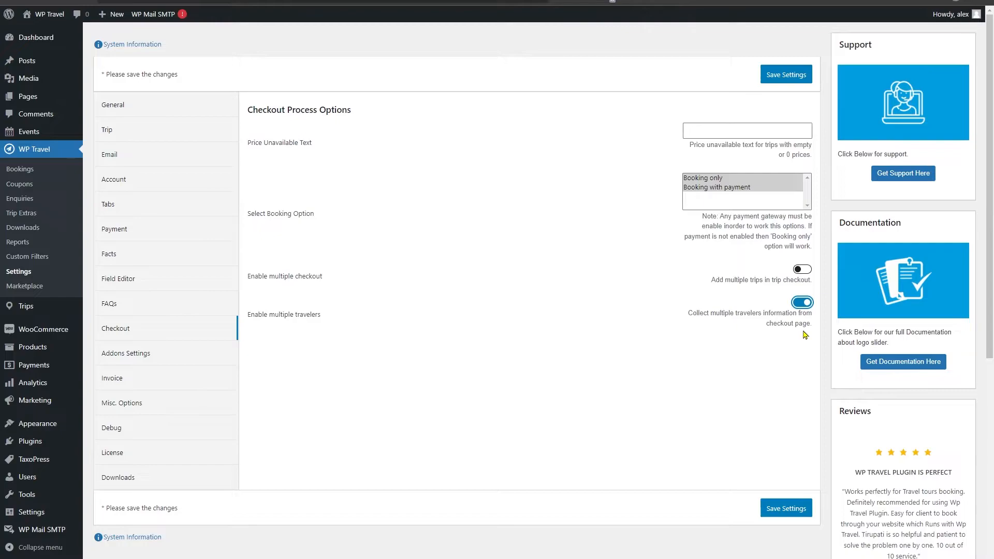
Save the multiple-travelers setting and open Trip To Thailand from All Trips.
click(785, 508)
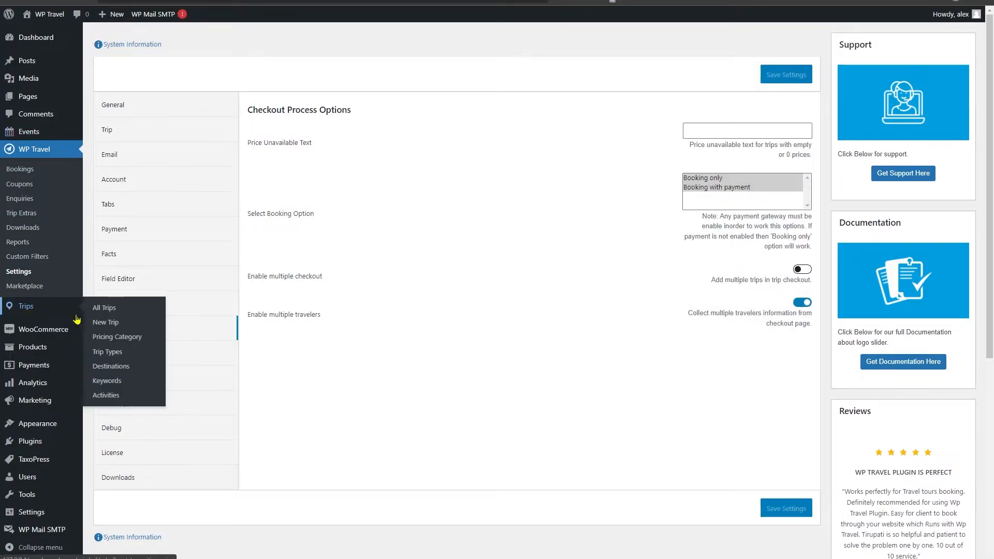
mouse_move(104, 307)
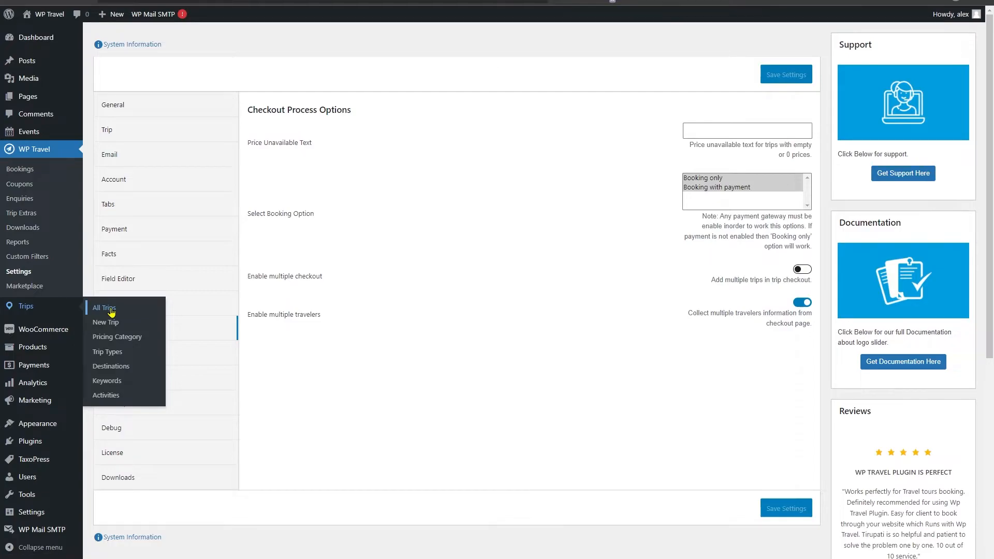
click(103, 308)
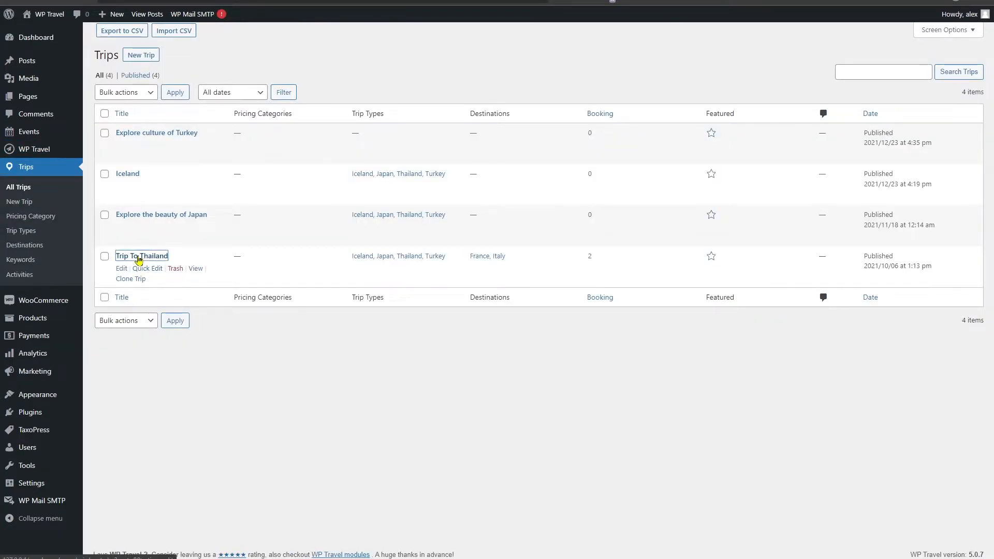
click(195, 269)
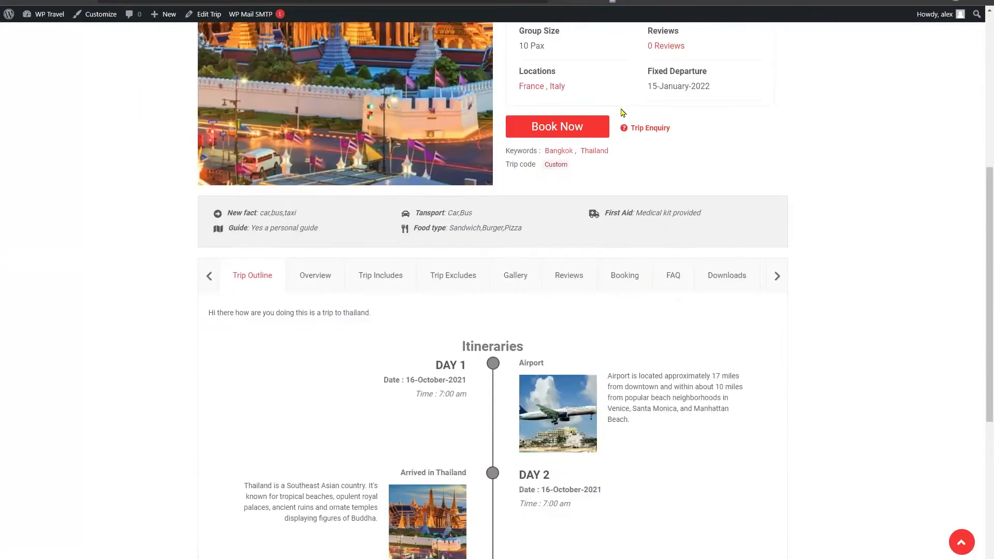
Book Trip To Thailand with pricing PRICE1 for 3 adults and proceed to checkout.
click(624, 275)
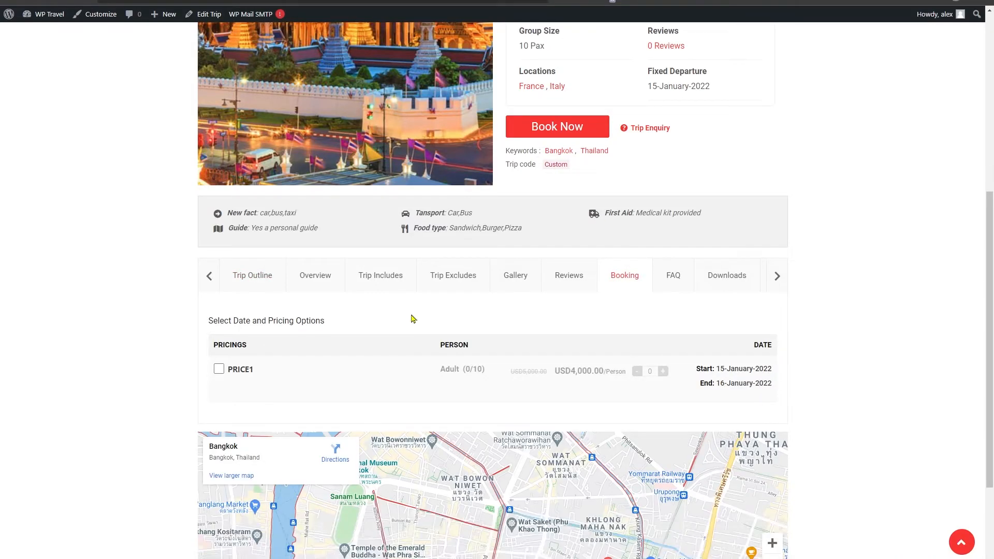
click(219, 368)
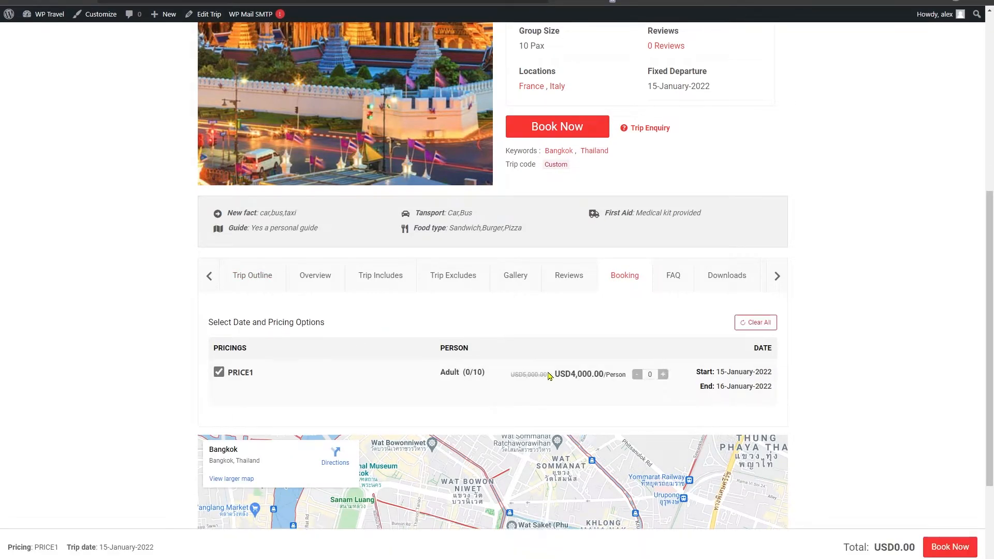
click(666, 374)
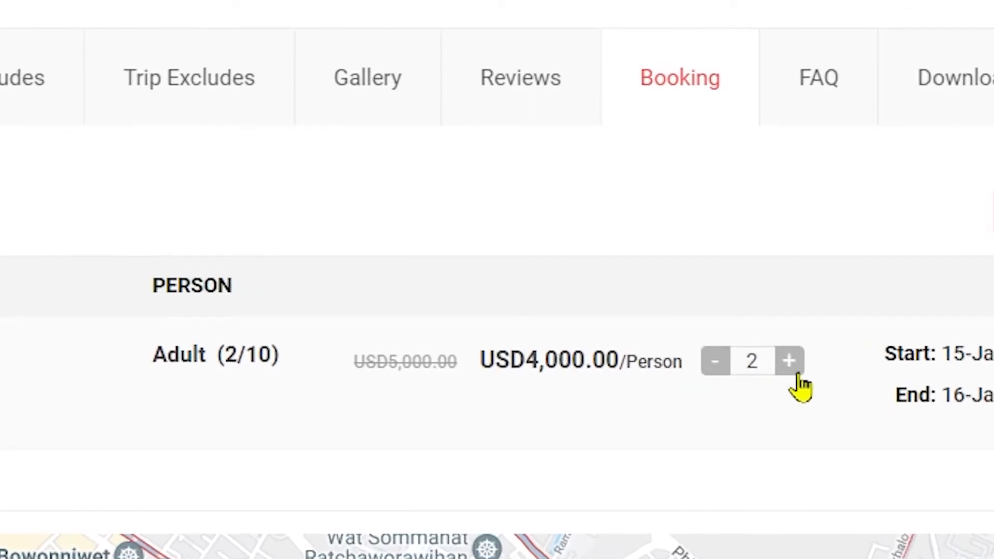
click(788, 361)
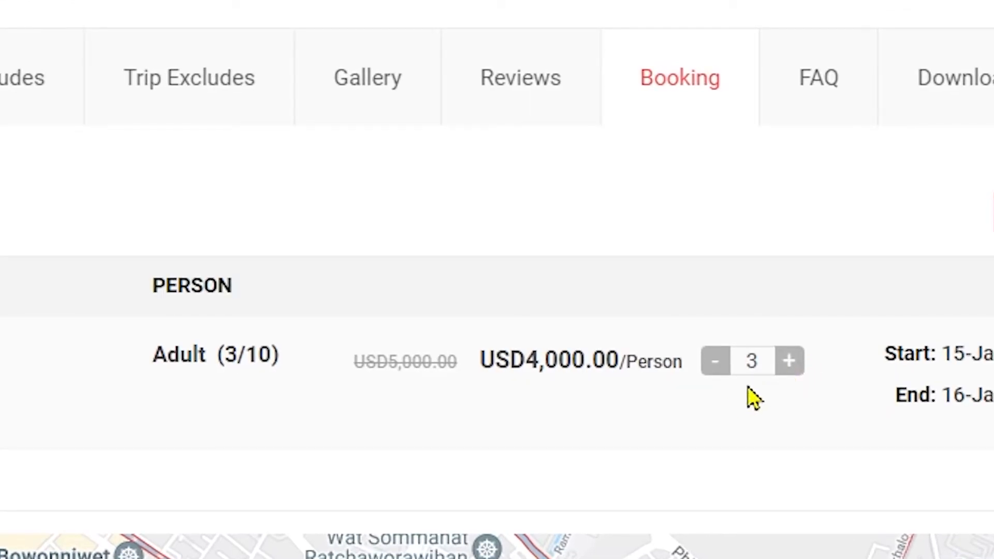
scroll(down, 3)
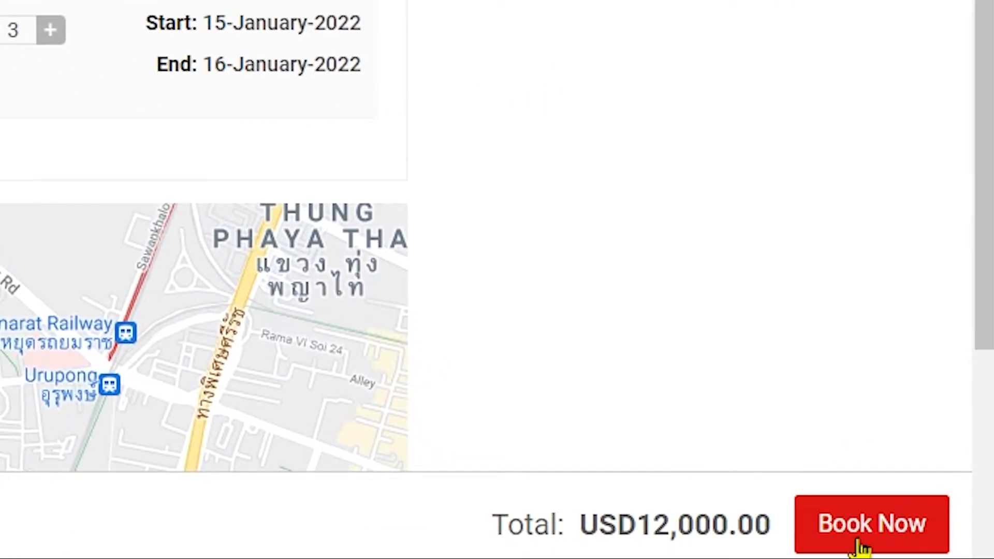
click(870, 525)
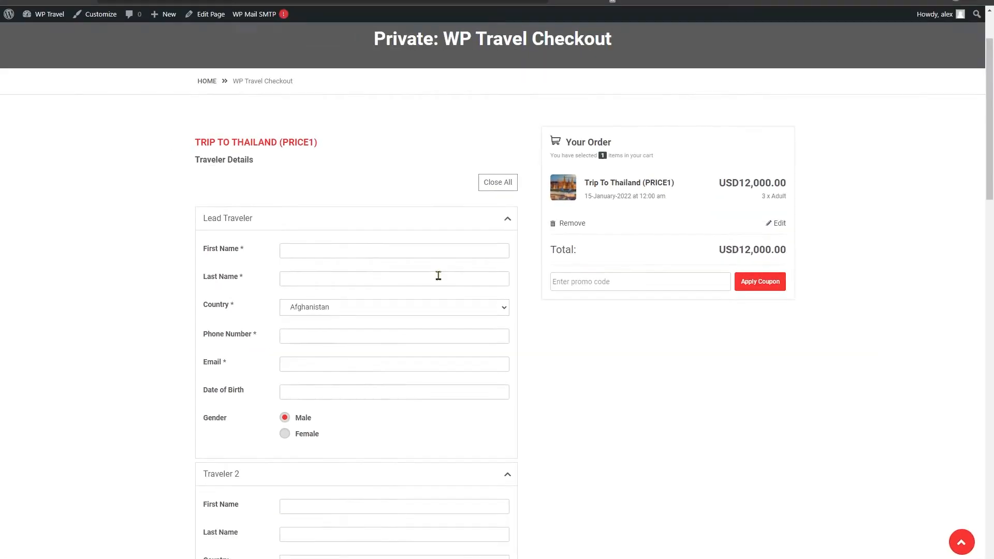
scroll(down, 3)
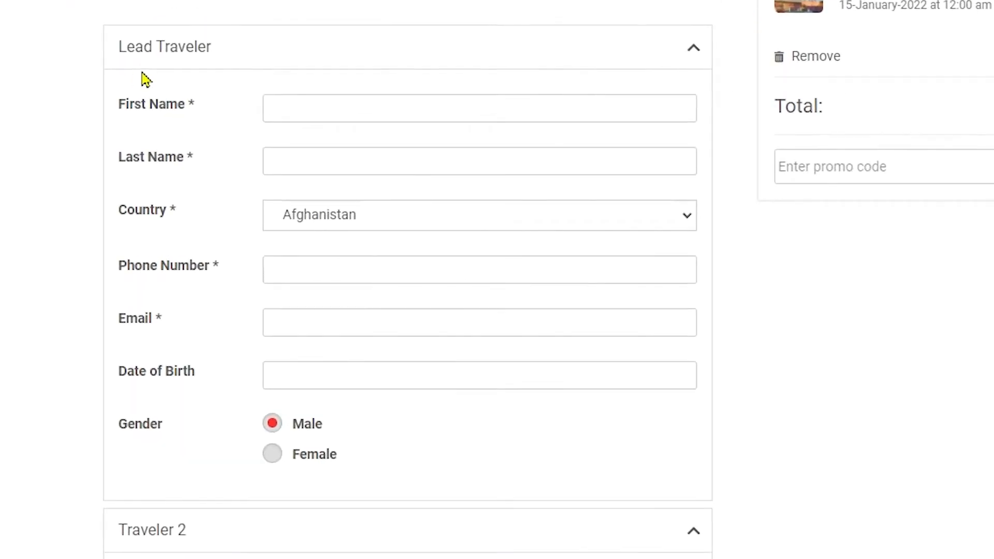
scroll(down, 3)
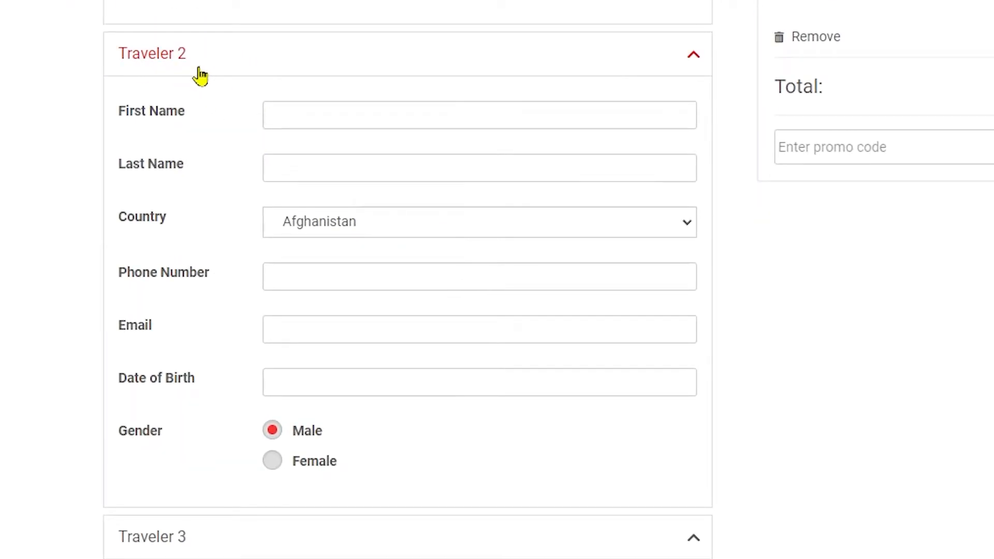
scroll(down, 3)
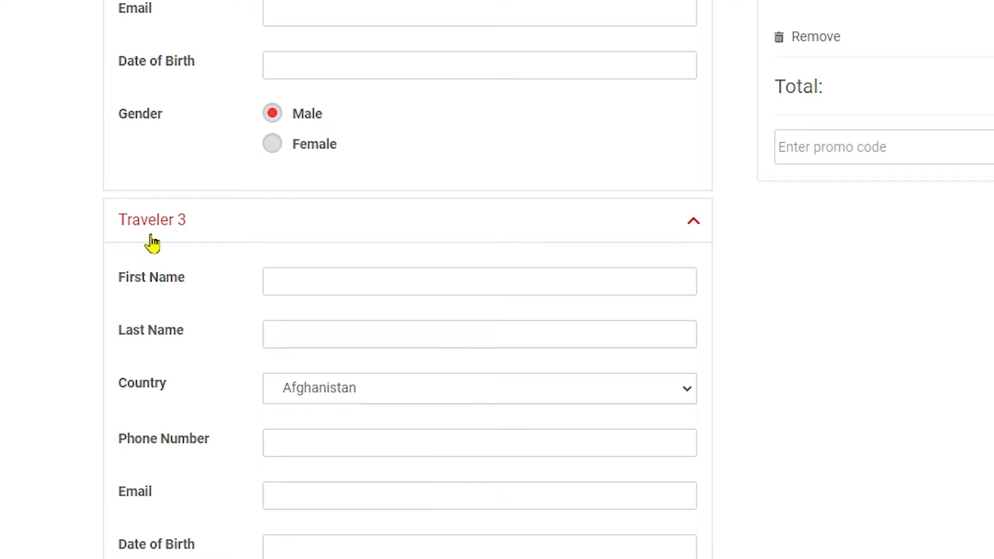
scroll(up, 3)
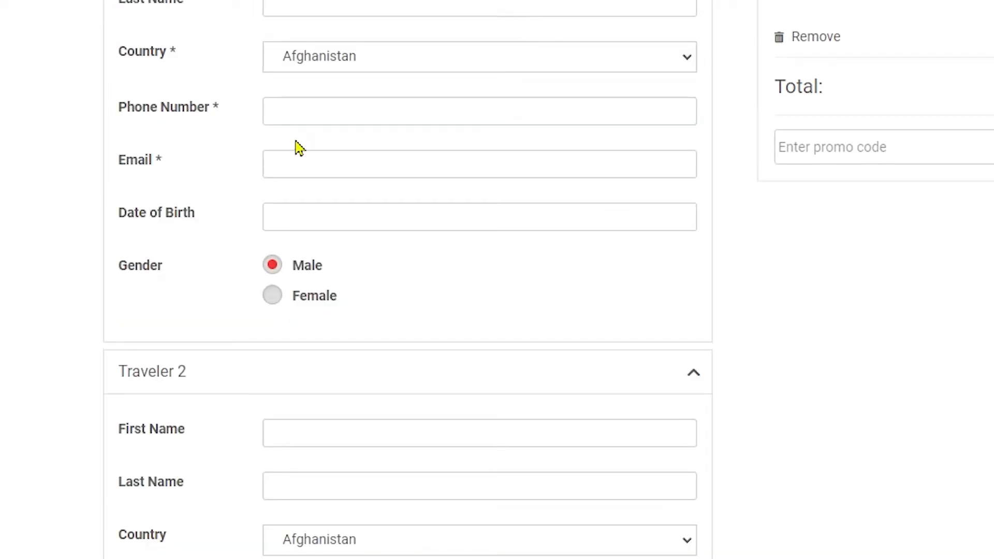
scroll(down, 3)
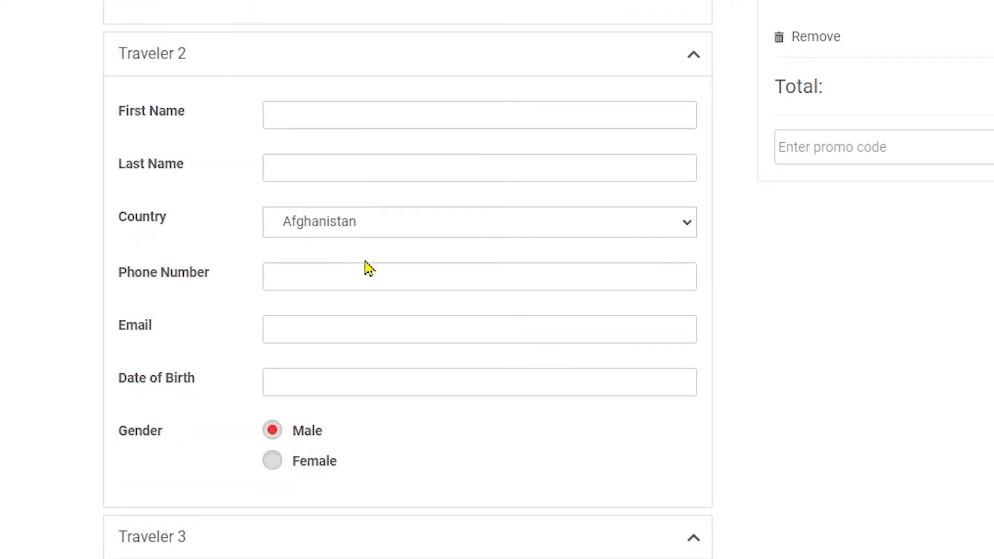
scroll(up, 3)
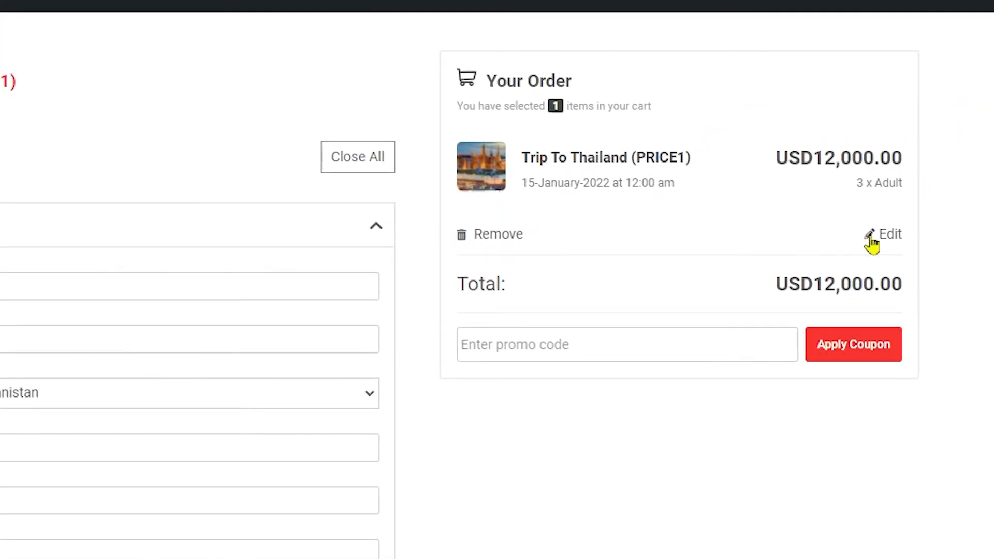
Edit the order from 3 to 2 adults and update, giving a USD8,000 total.
click(890, 234)
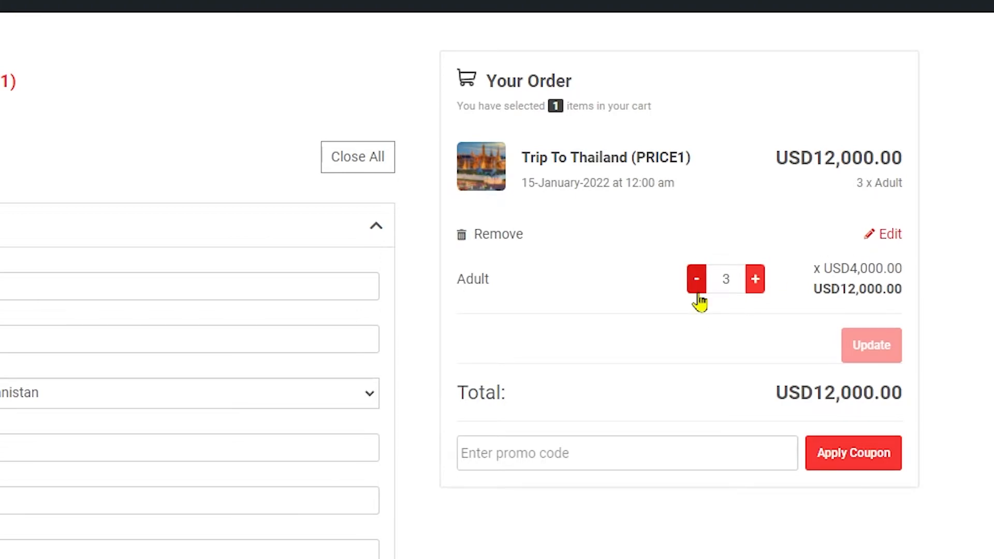
click(696, 279)
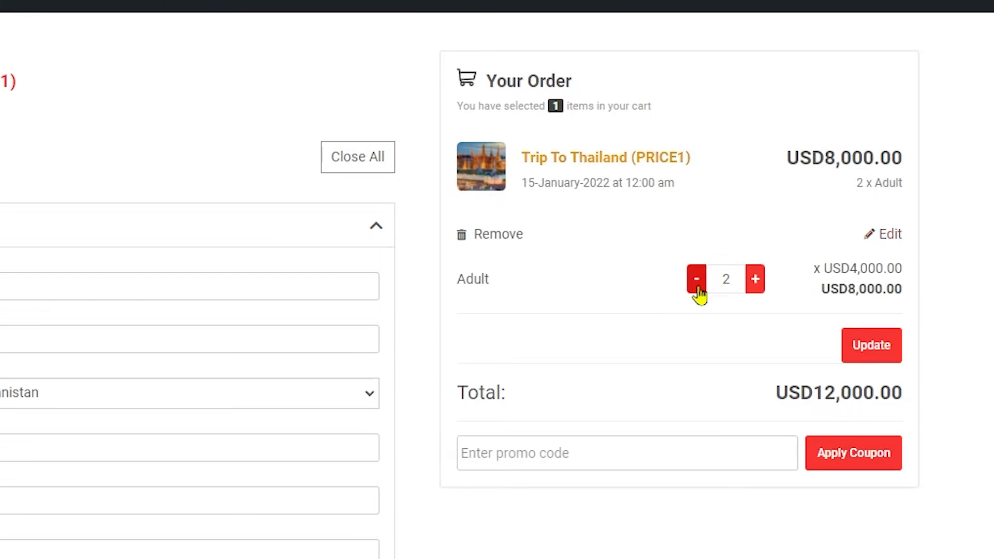
mouse_move(871, 345)
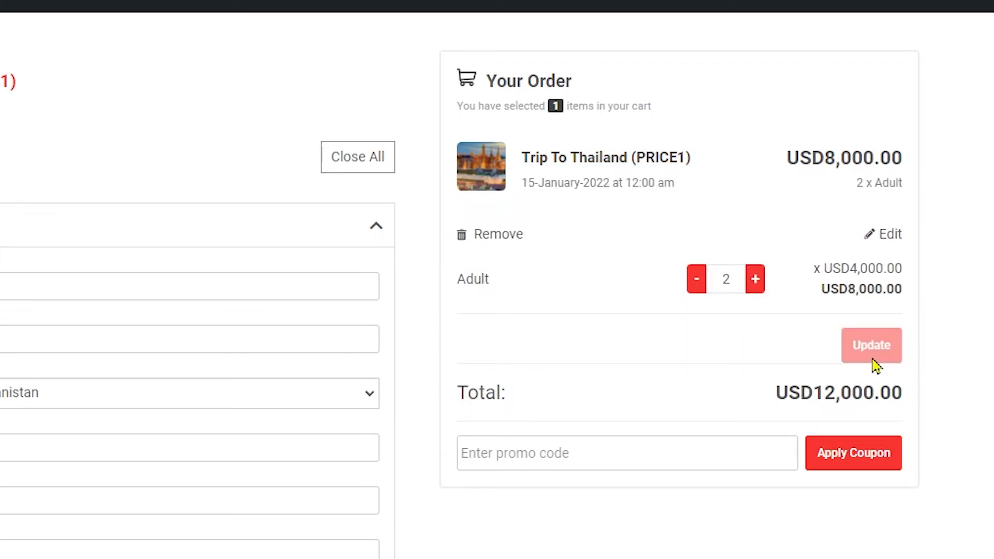
click(871, 345)
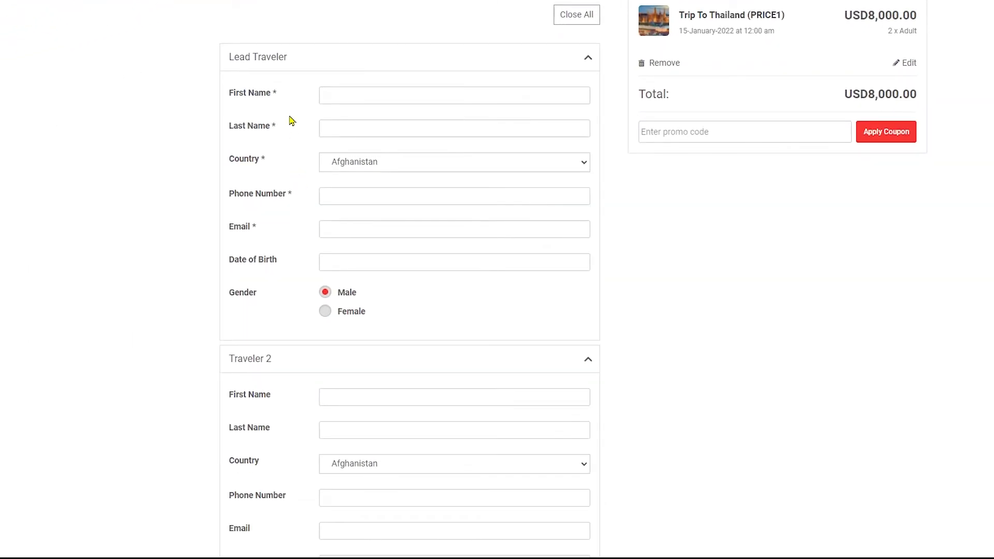
scroll(down, 3)
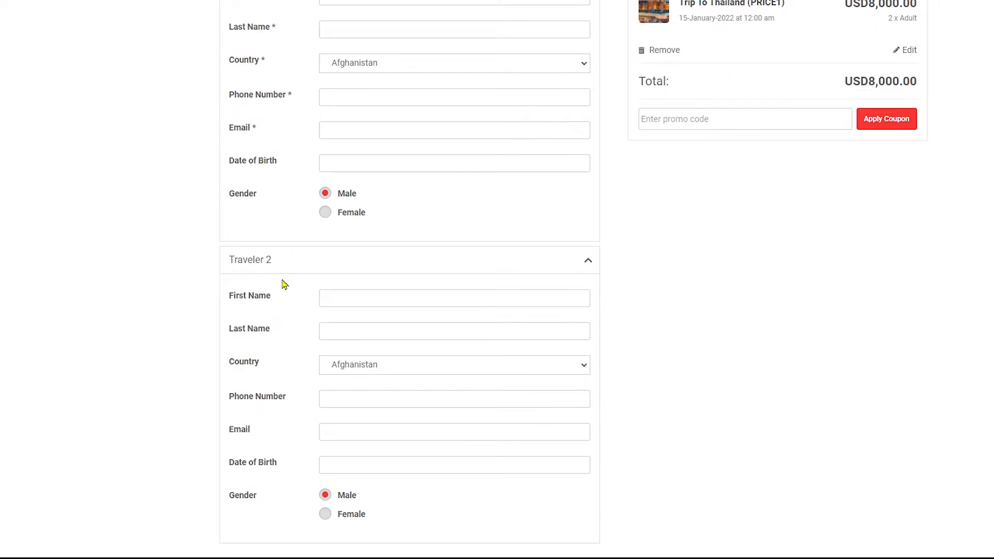
scroll(down, 3)
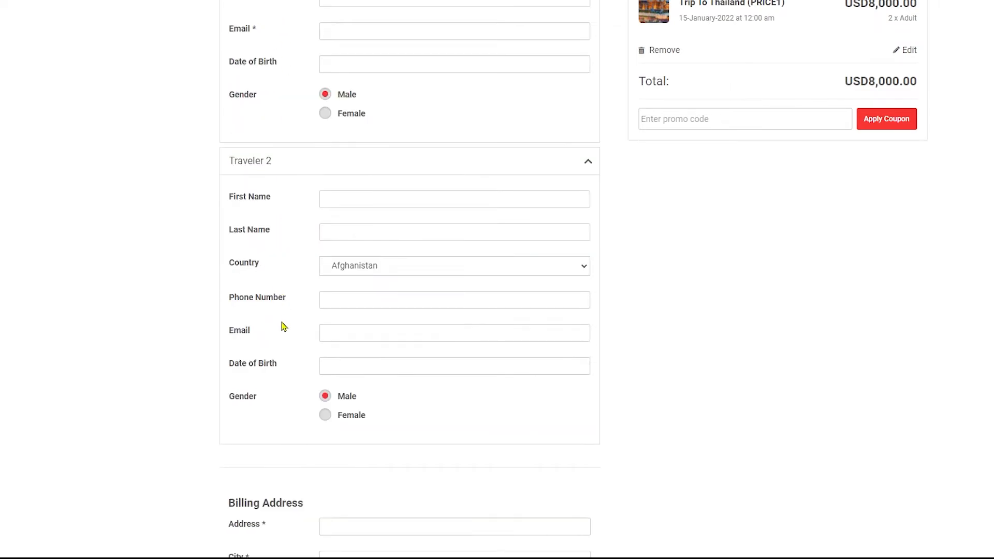
Lower the order from 2 adults to 1, leaving USD4,000 and the Lead Traveler form.
click(908, 50)
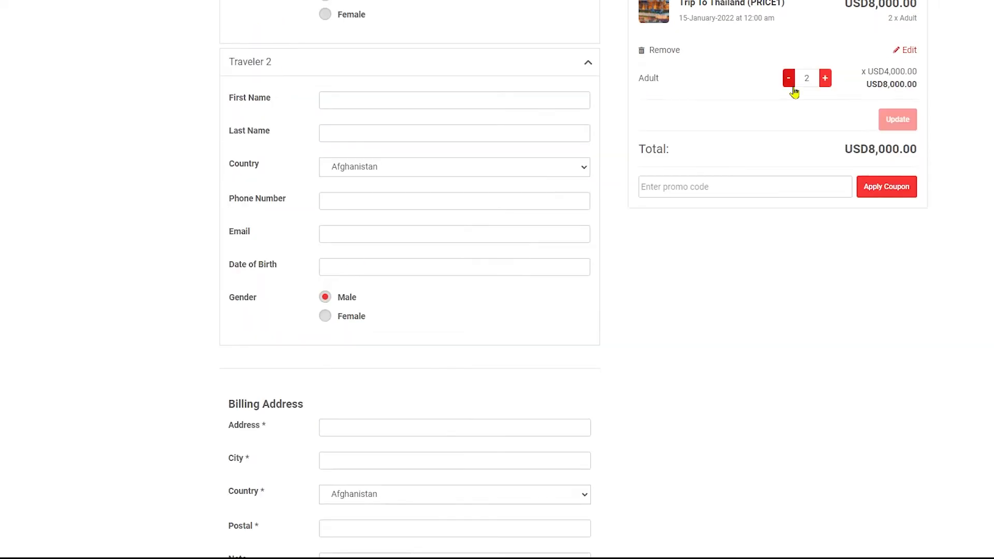
click(788, 78)
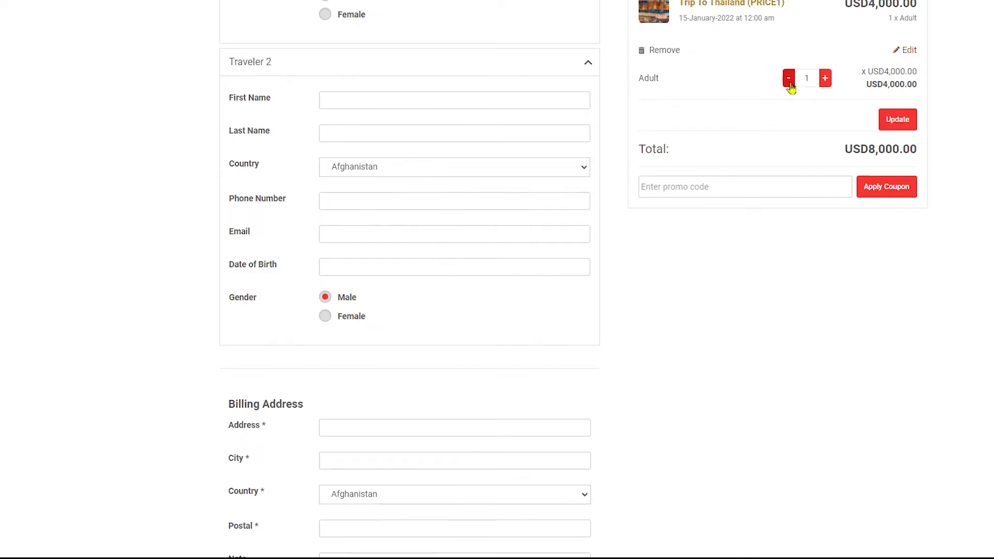
click(788, 78)
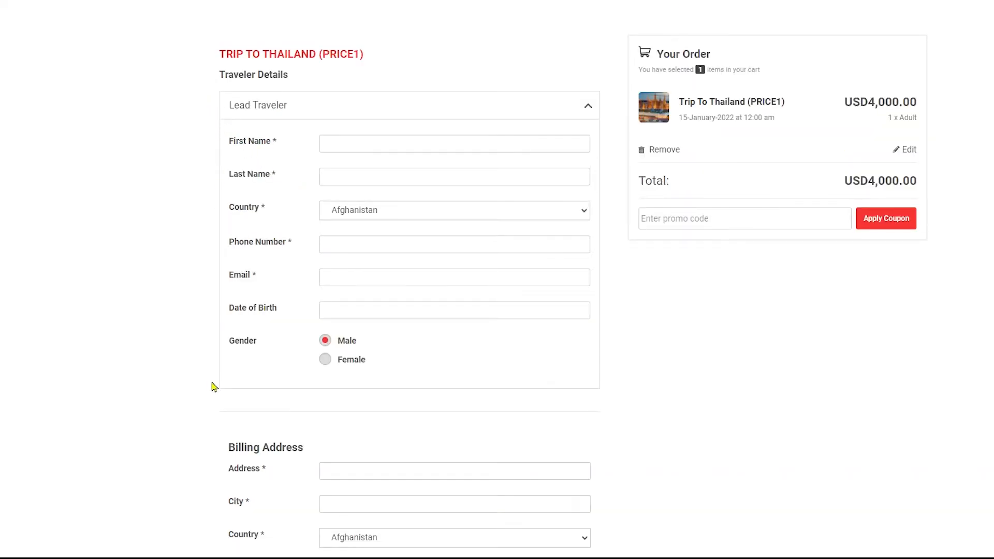
scroll(down, 3)
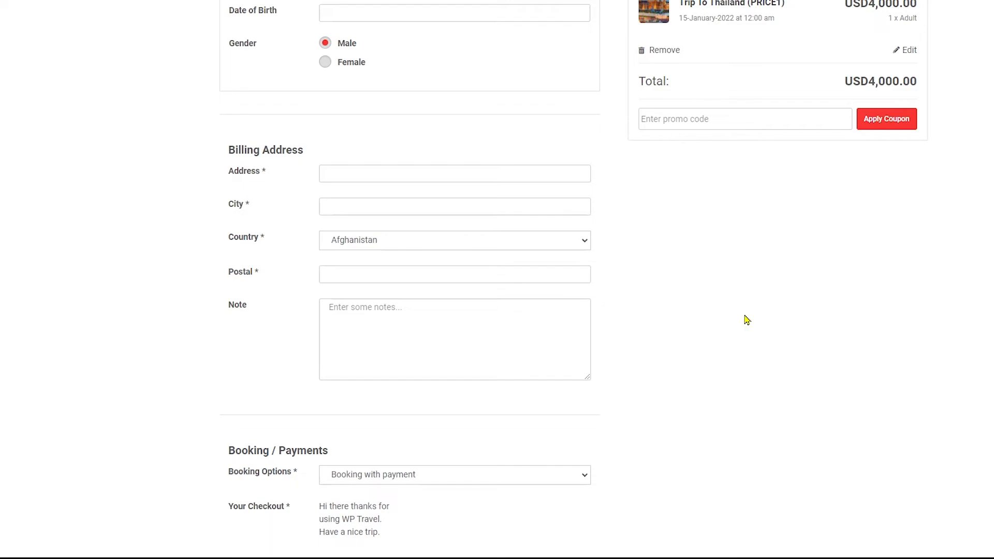